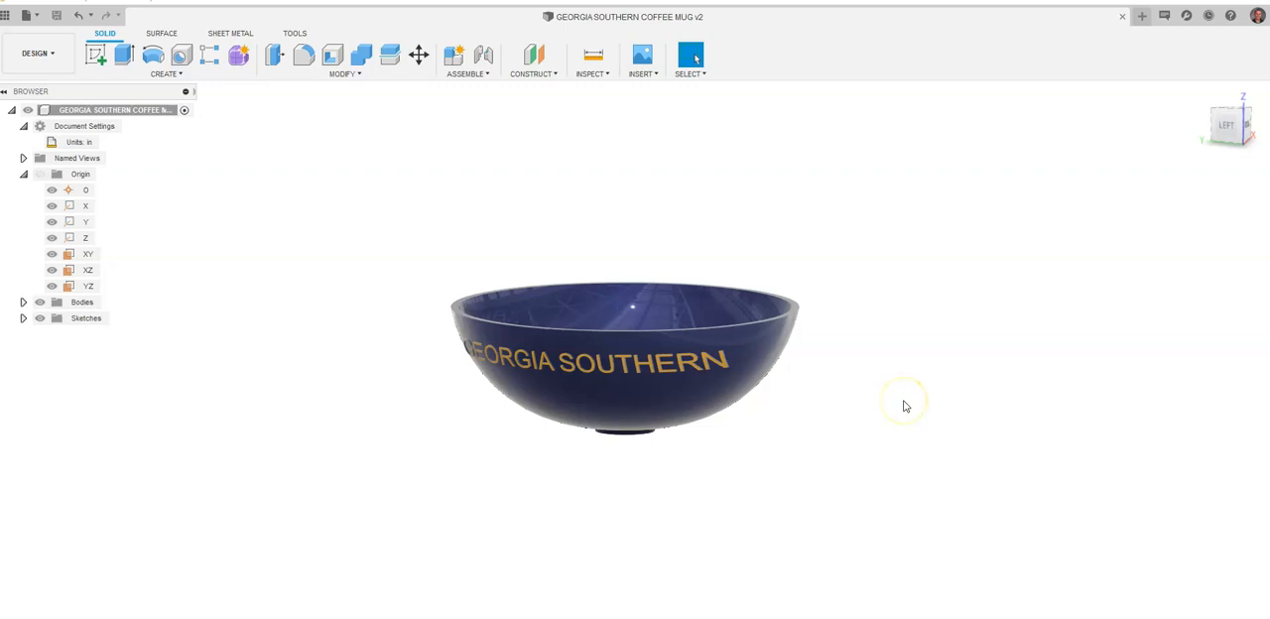
mouse_move(904, 405)
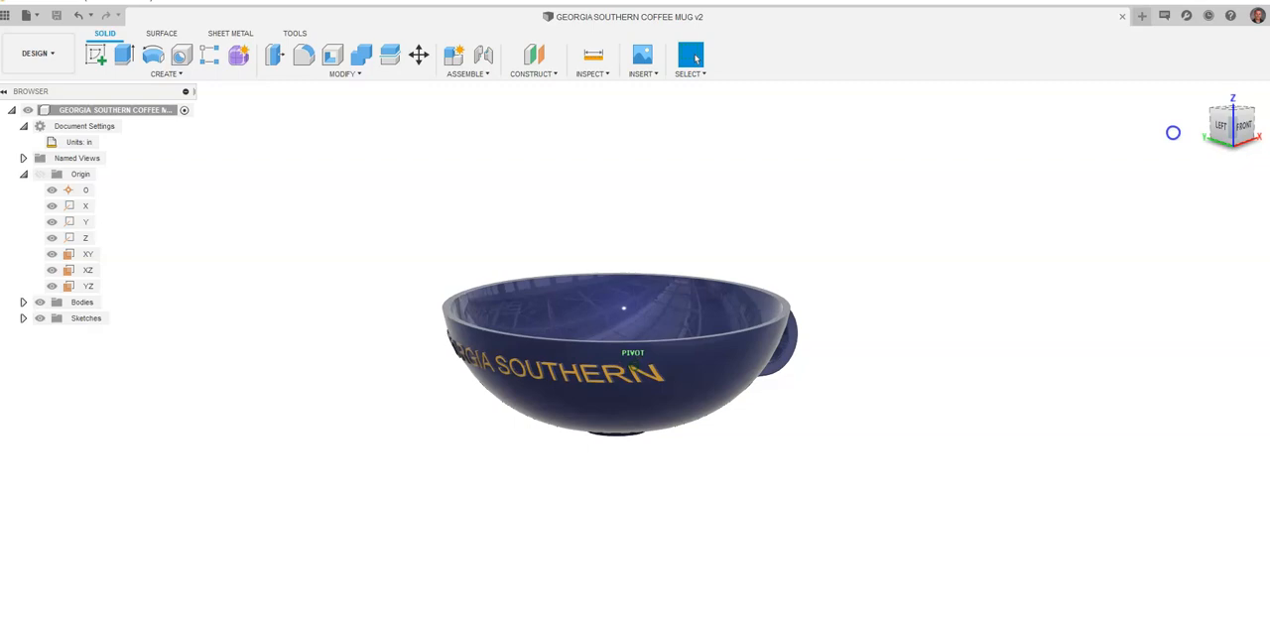
Show the workspace list from the DESIGN dropdown.
left_click(36, 53)
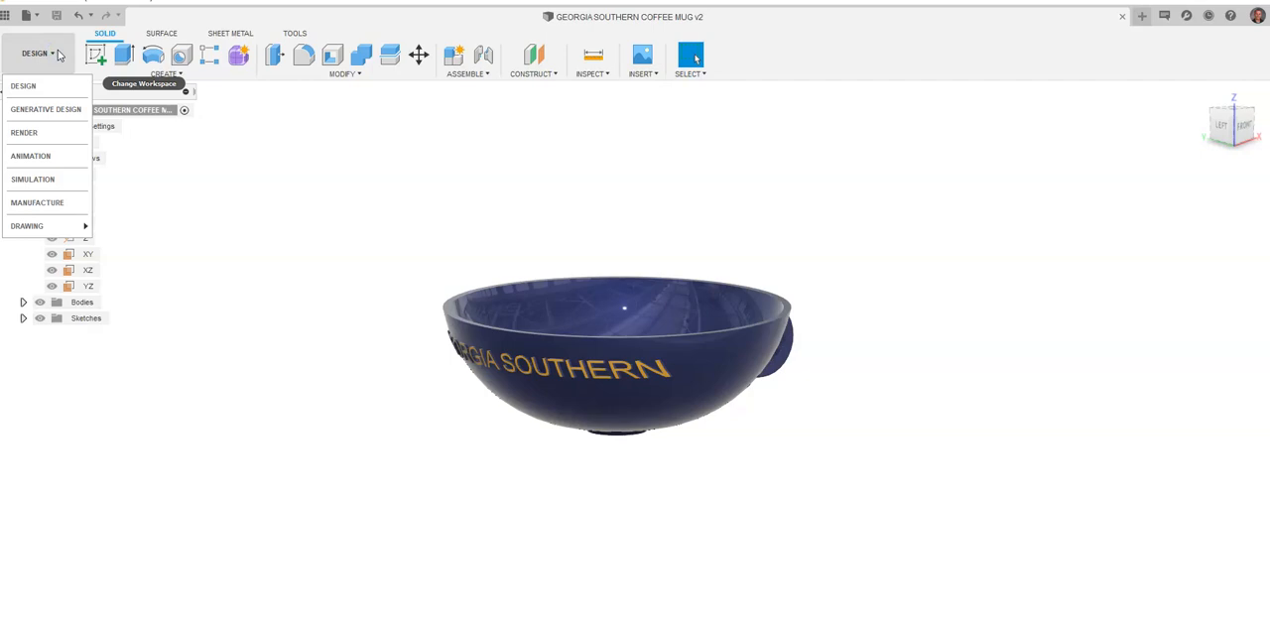
Switch to the RENDER workspace and briefly browse the Appearance library.
left_click(24, 132)
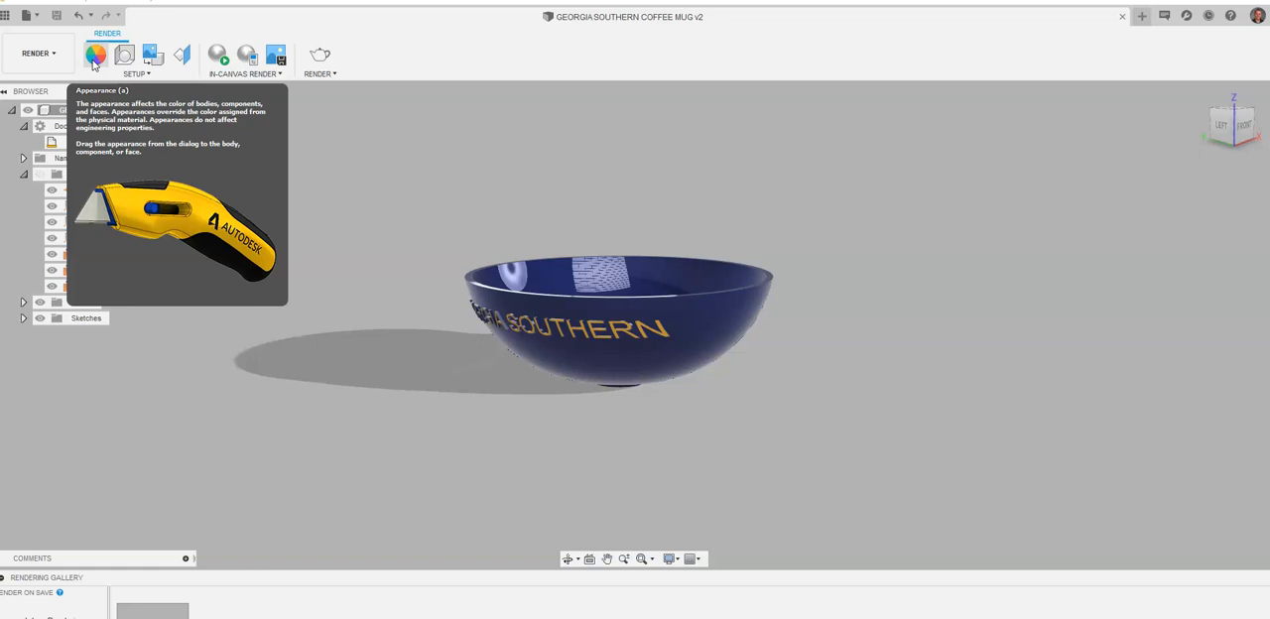
left_click(95, 55)
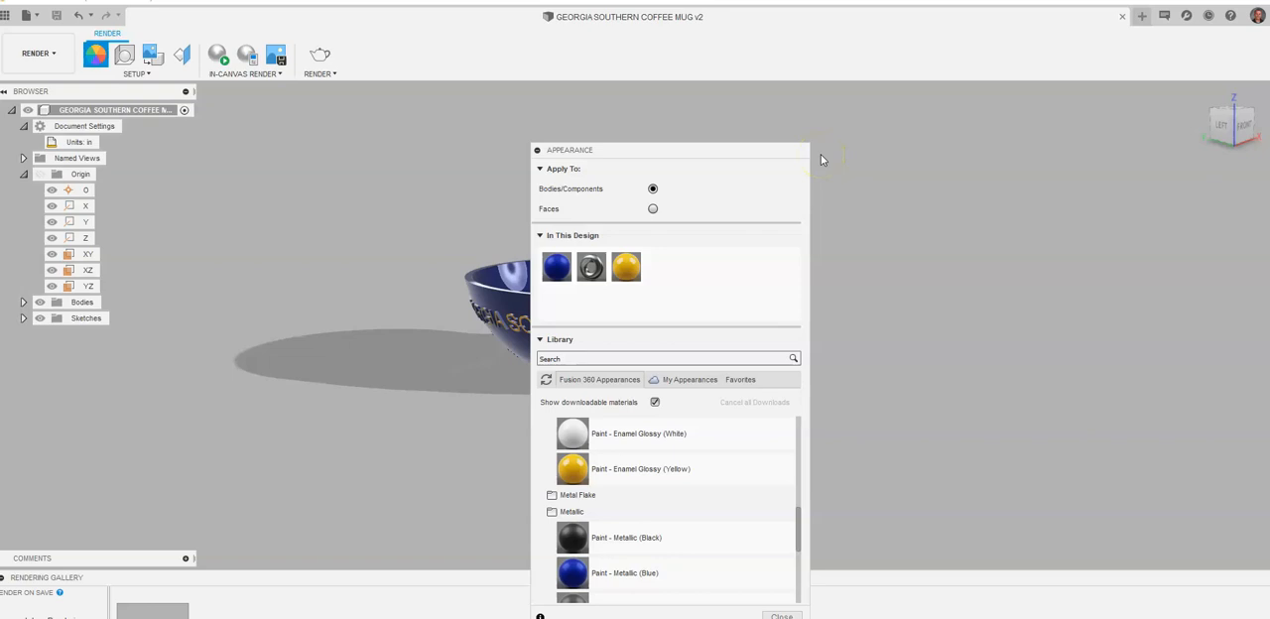
left_click(124, 54)
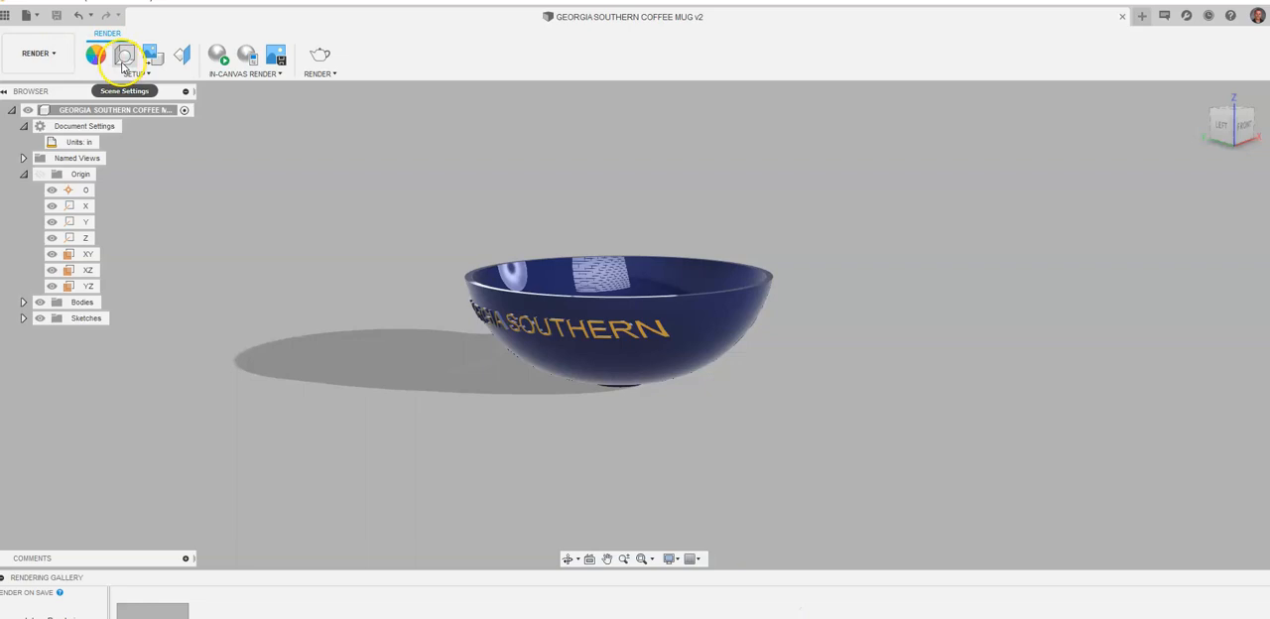
Review Scene Settings and browse the Environment Library, keeping Rim Highlights.
left_click(124, 55)
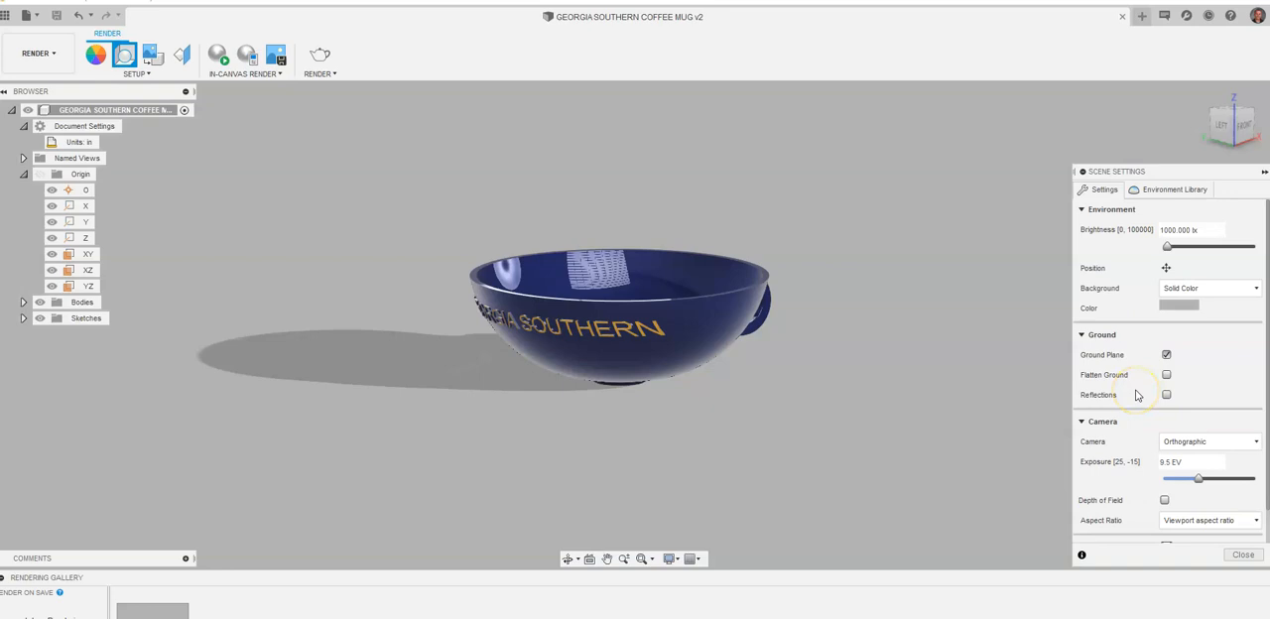
left_click(1174, 190)
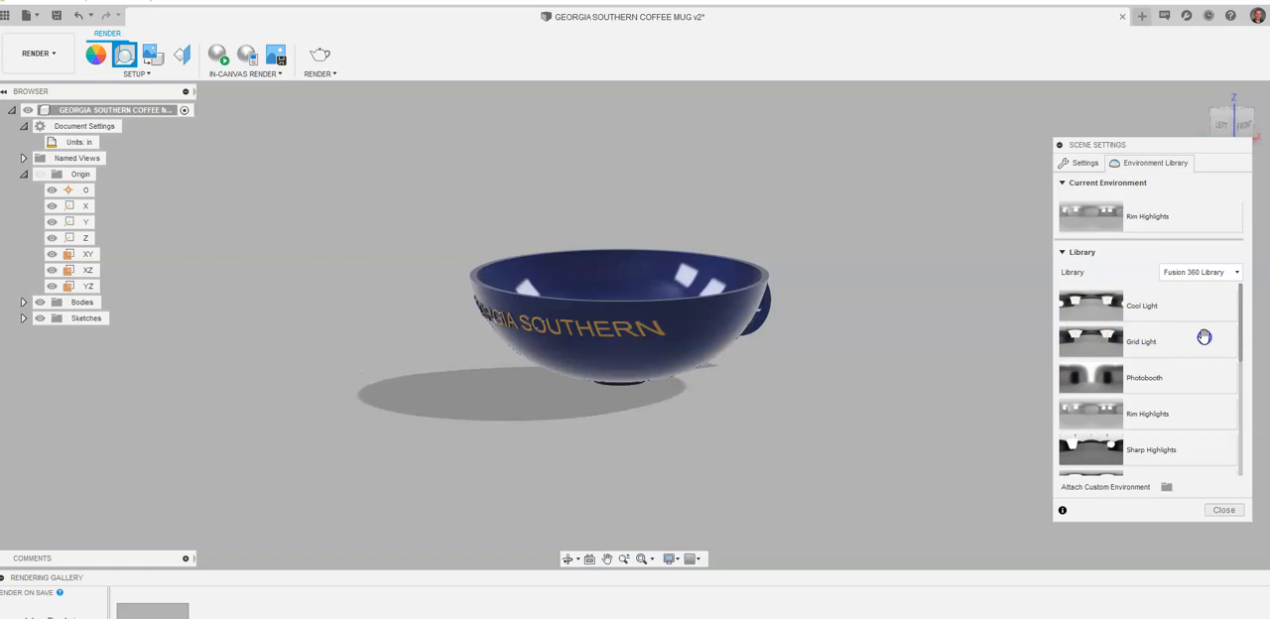
scroll("down", 3)
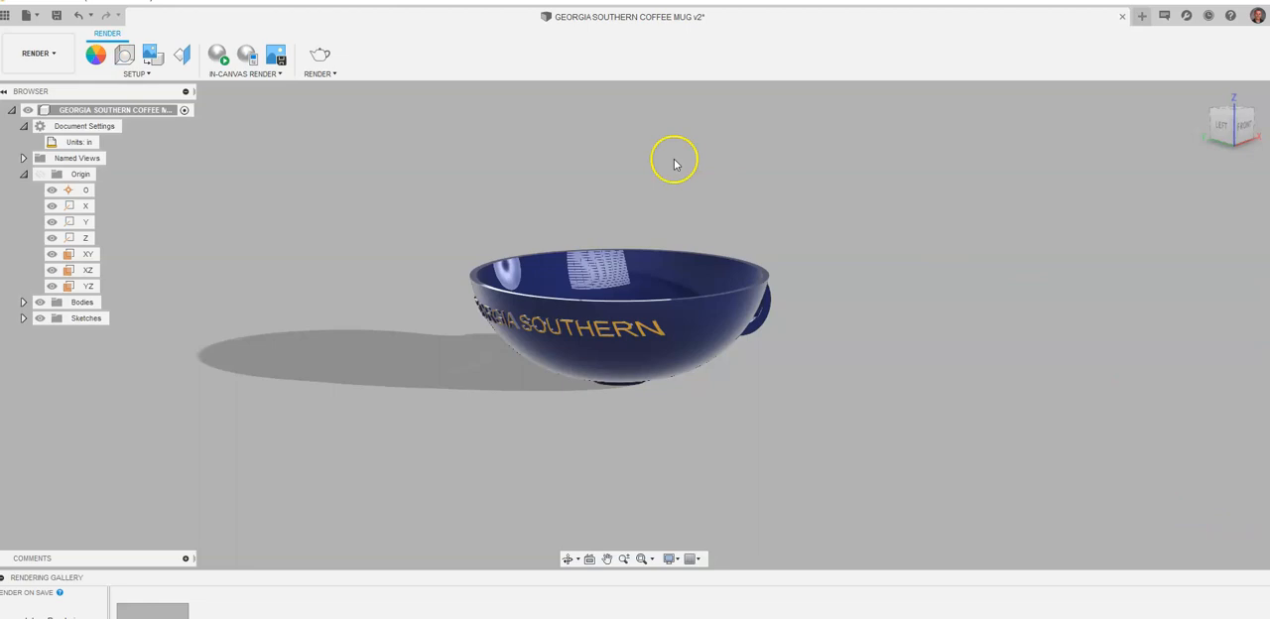
Capture an image set to save to the computer, then bring up Render Settings.
left_click(278, 55)
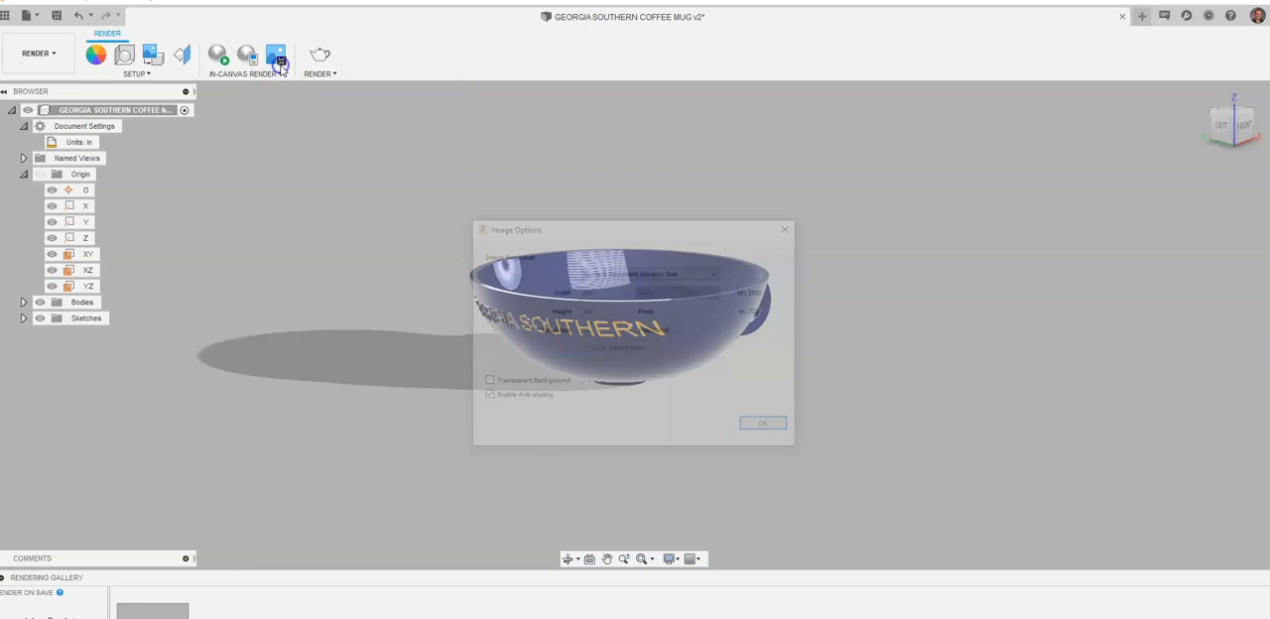
left_click(762, 423)
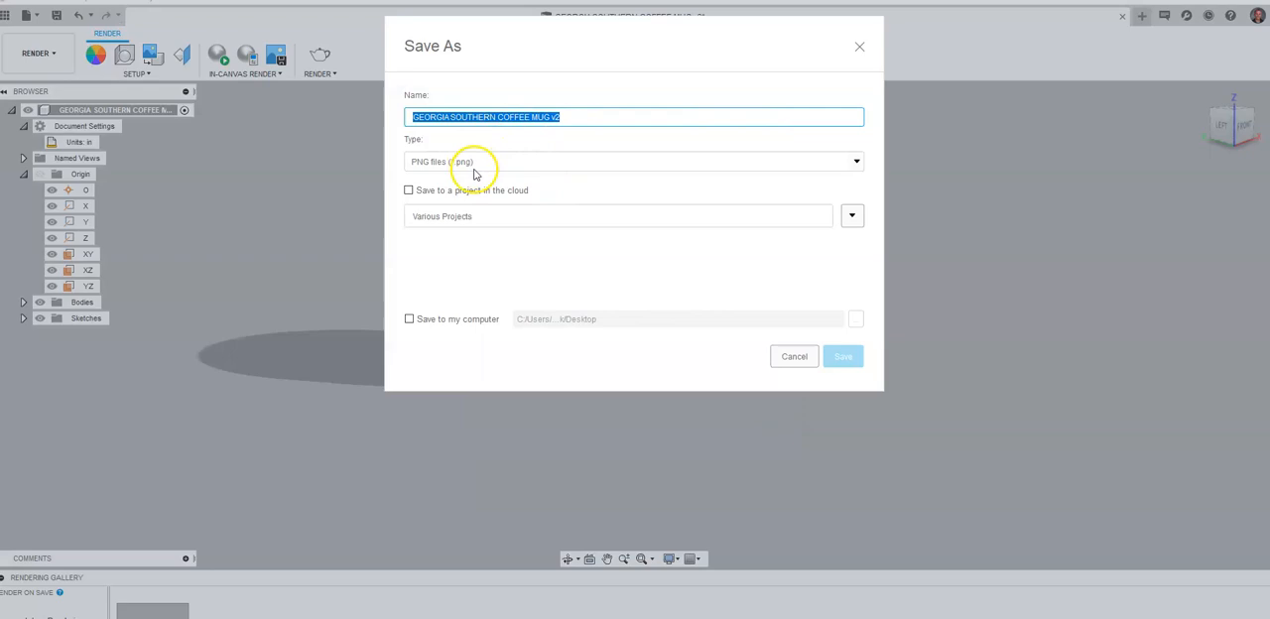
left_click(409, 319)
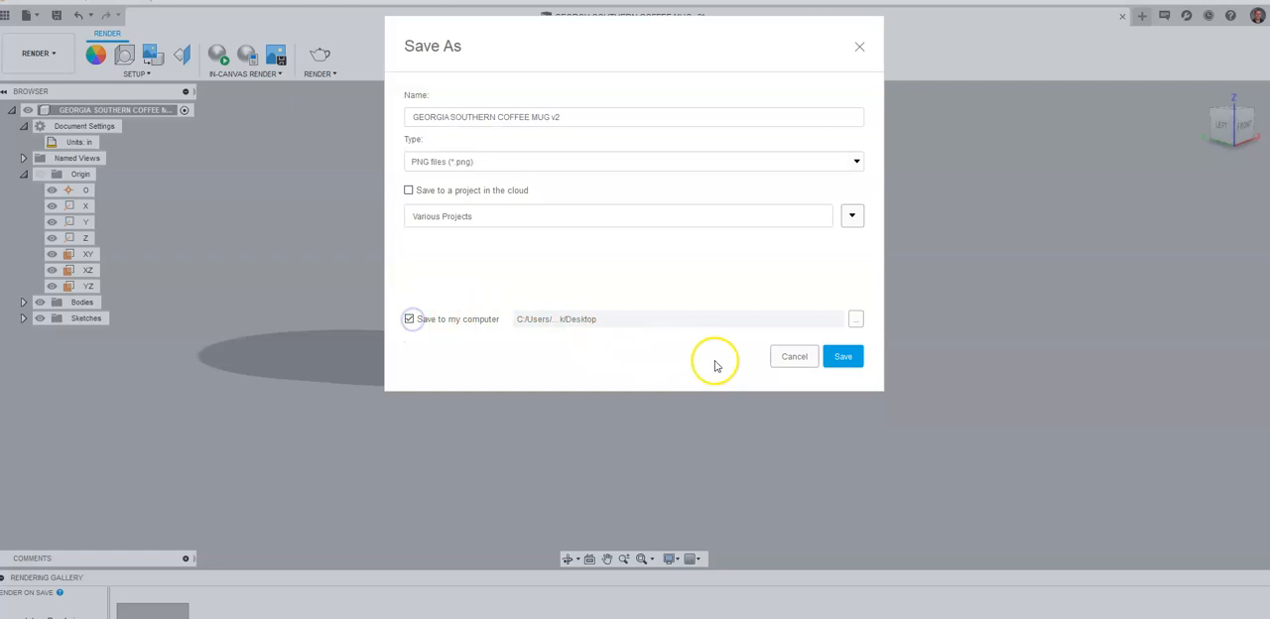
left_click(842, 356)
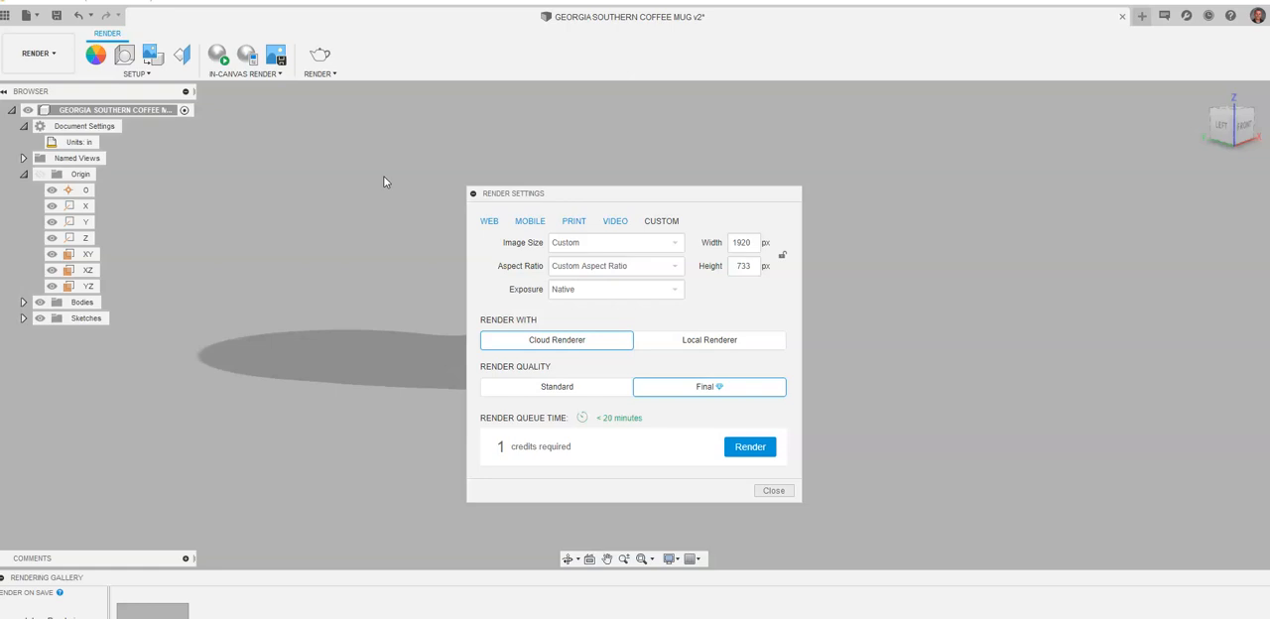
Check the MOBILE presets, keep CUSTOM 1920 × 733, and start the cloud render.
left_click(530, 222)
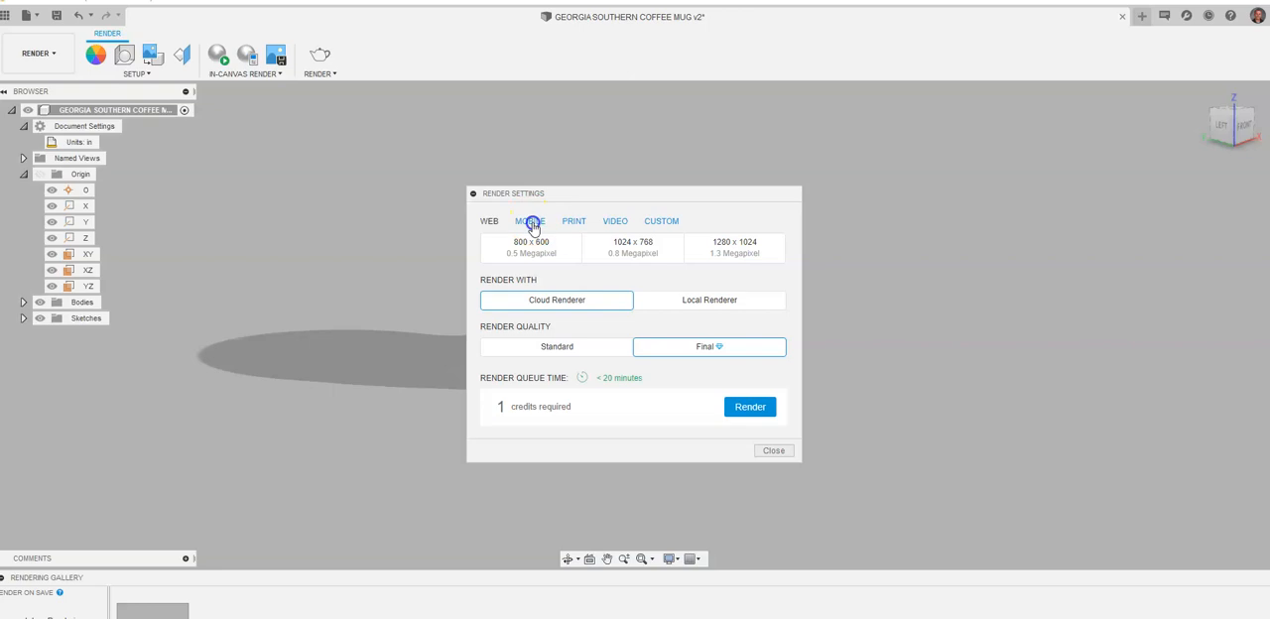
left_click(661, 220)
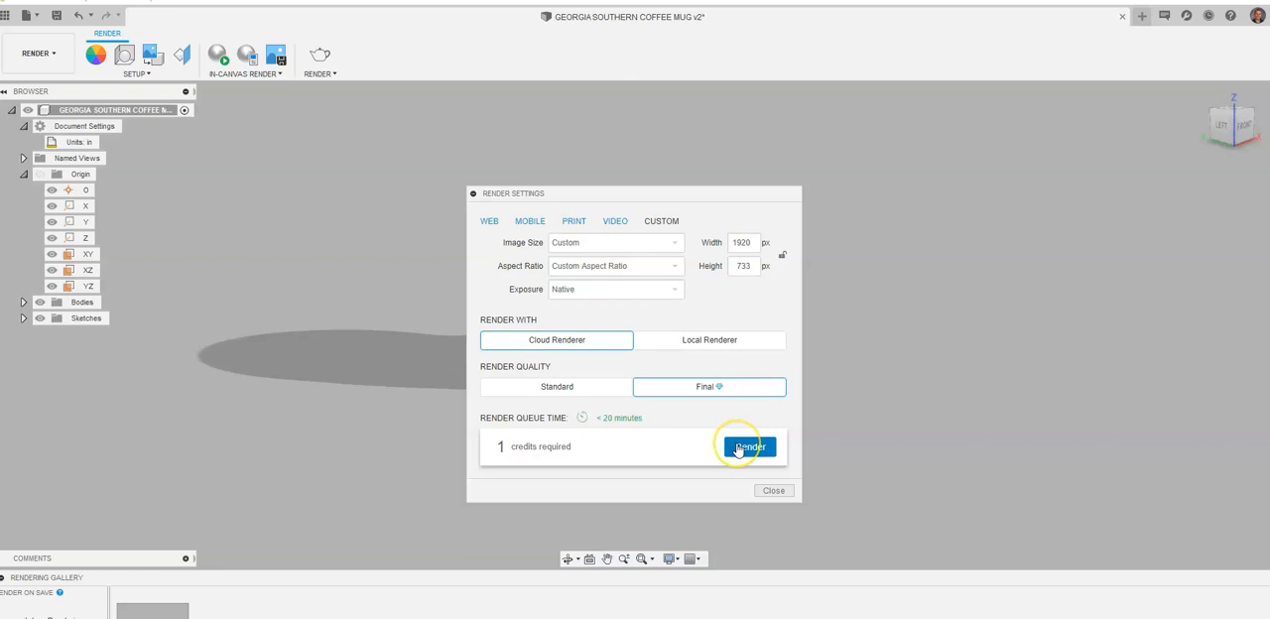
mouse_move(552, 455)
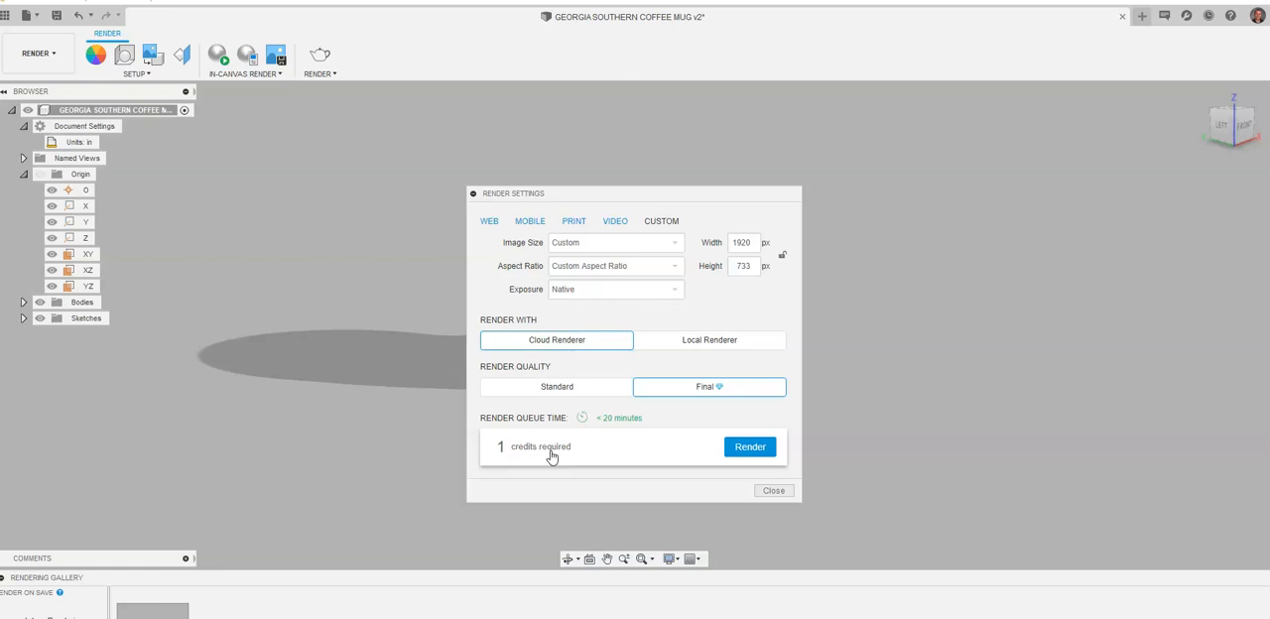
left_click(749, 447)
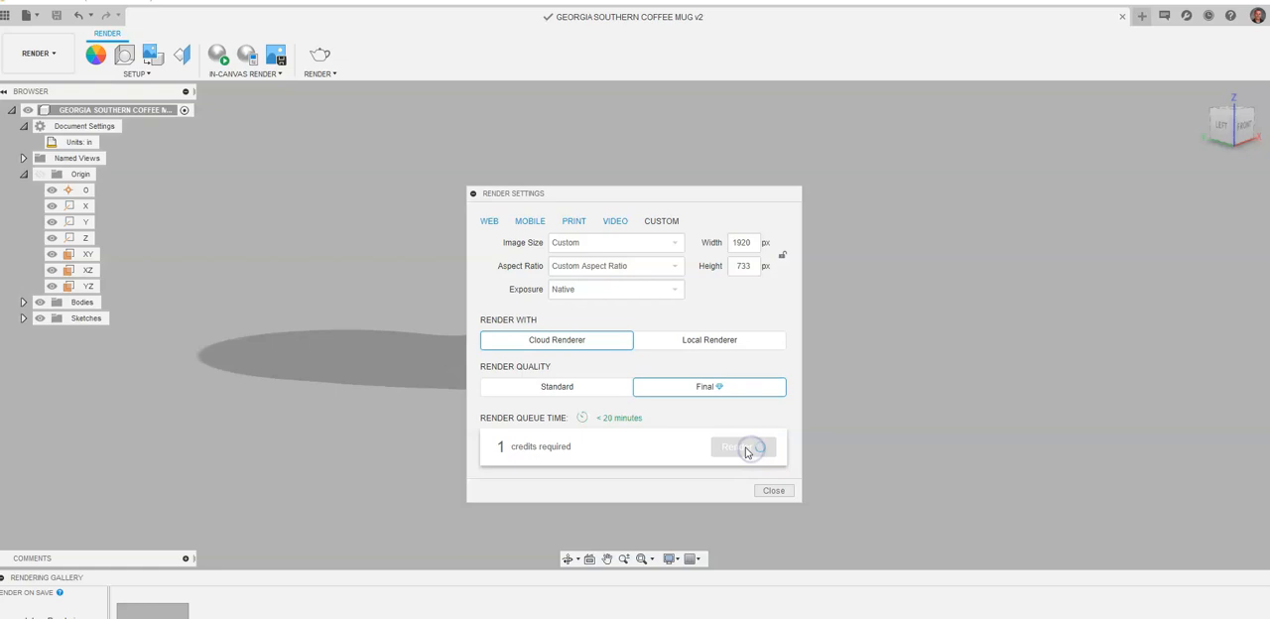
left_click(744, 446)
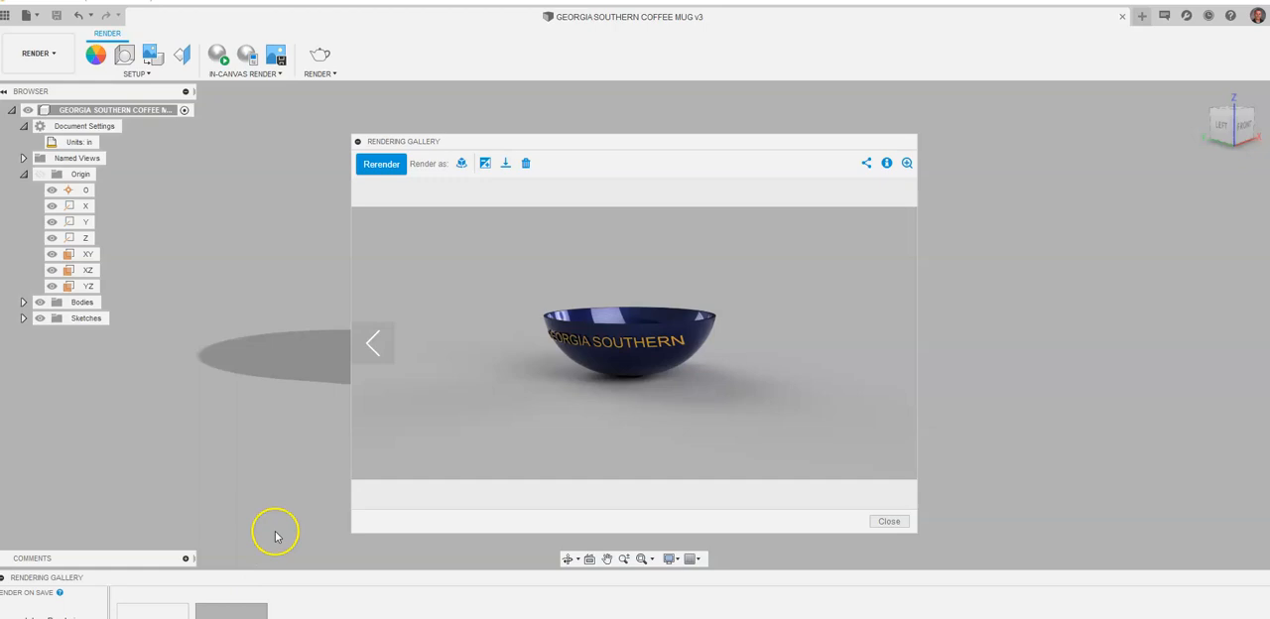
Download the rendered mug image as a JPEG to the Desktop.
left_click(381, 163)
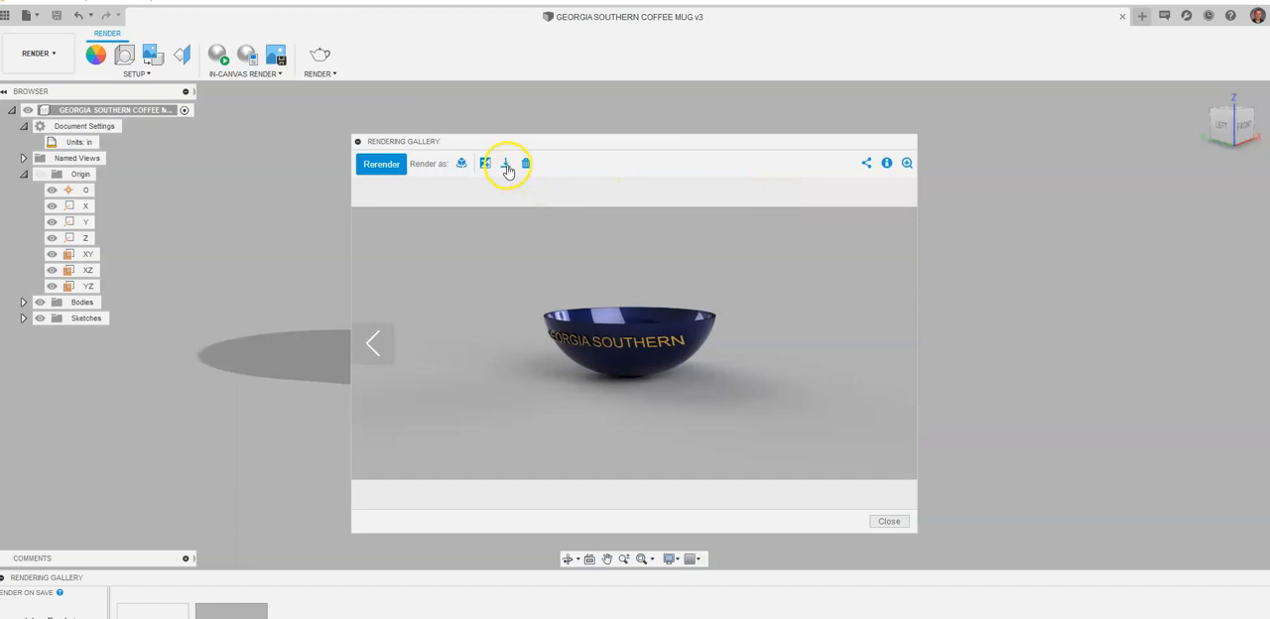
left_click(506, 164)
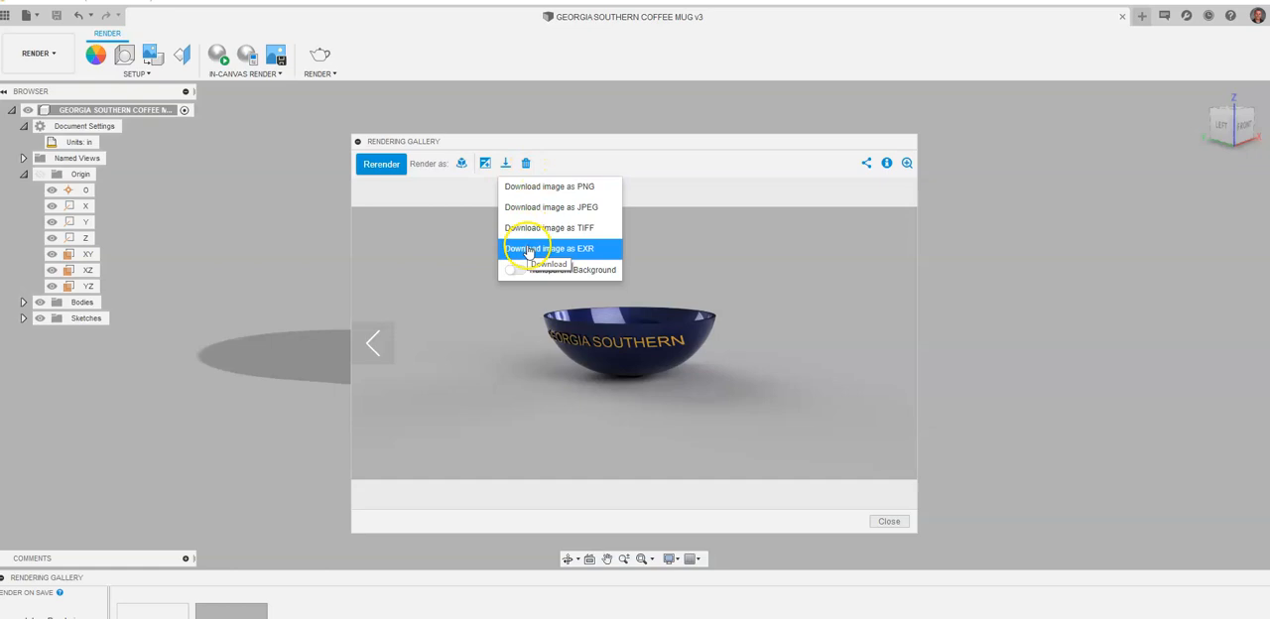
left_click(550, 206)
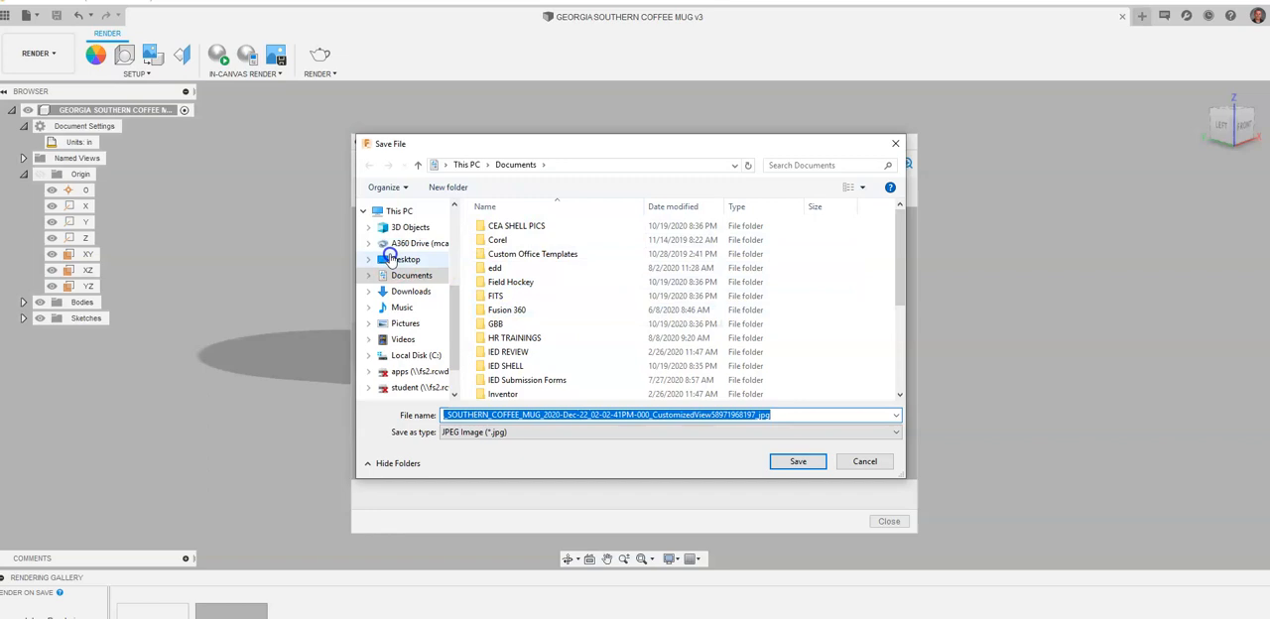
left_click(797, 462)
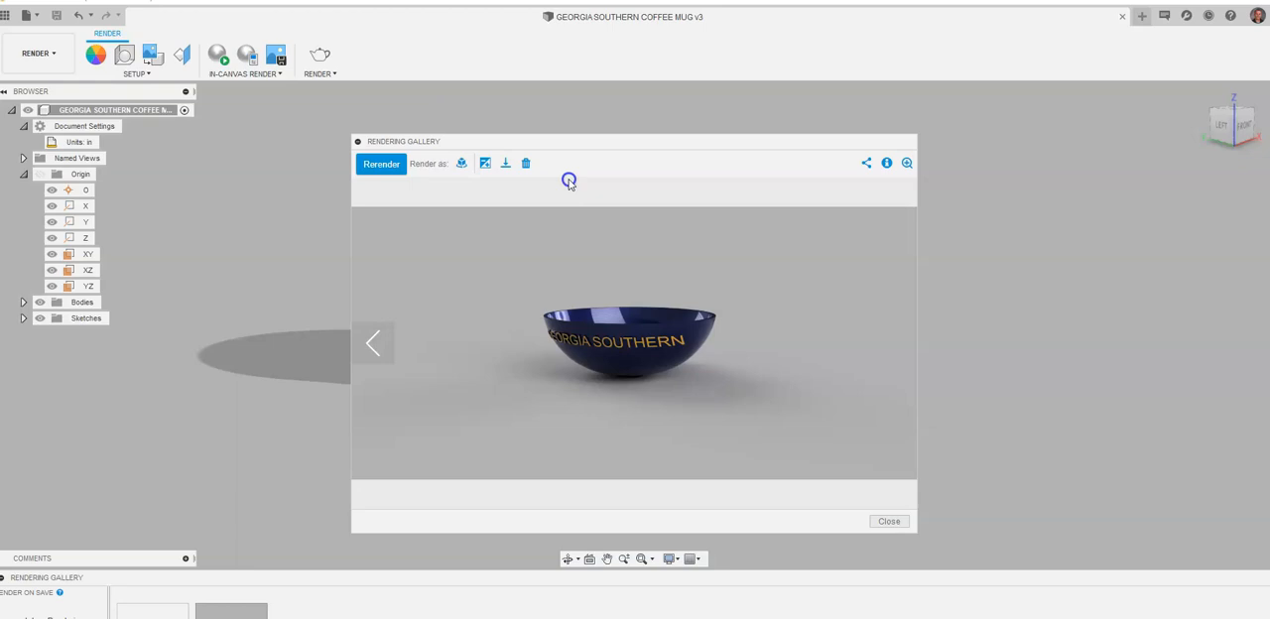
Close the Rendering Gallery and zoom in on the mug.
left_click(888, 521)
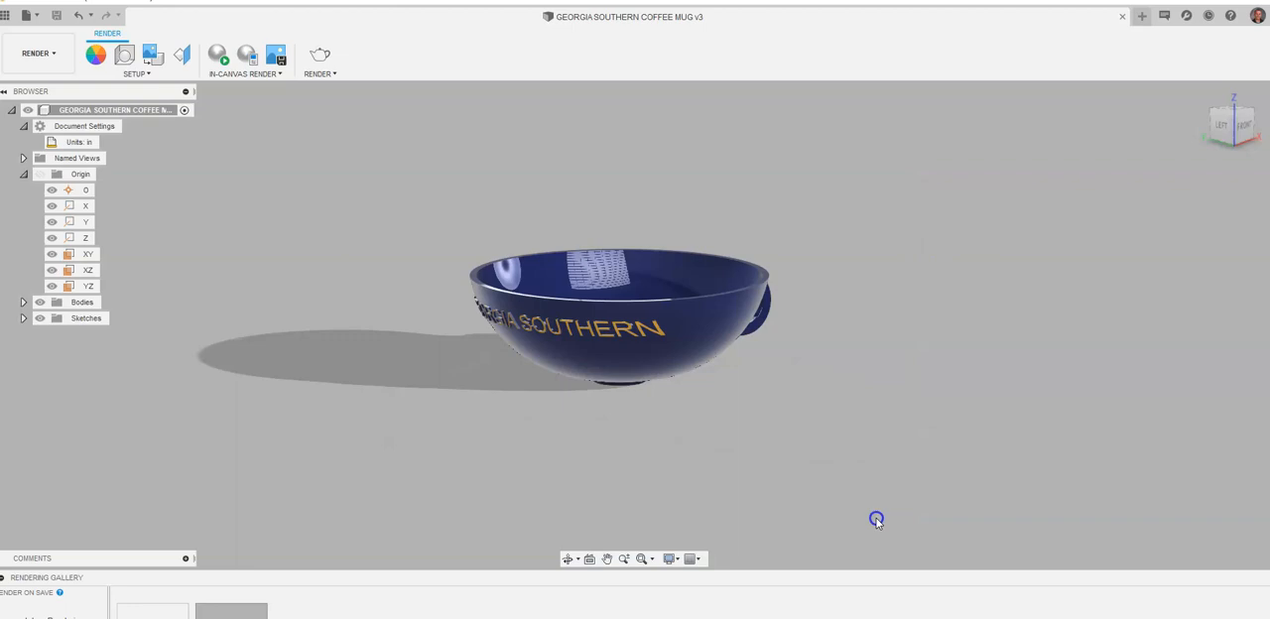
left_click_drag(876, 519, 417, 182)
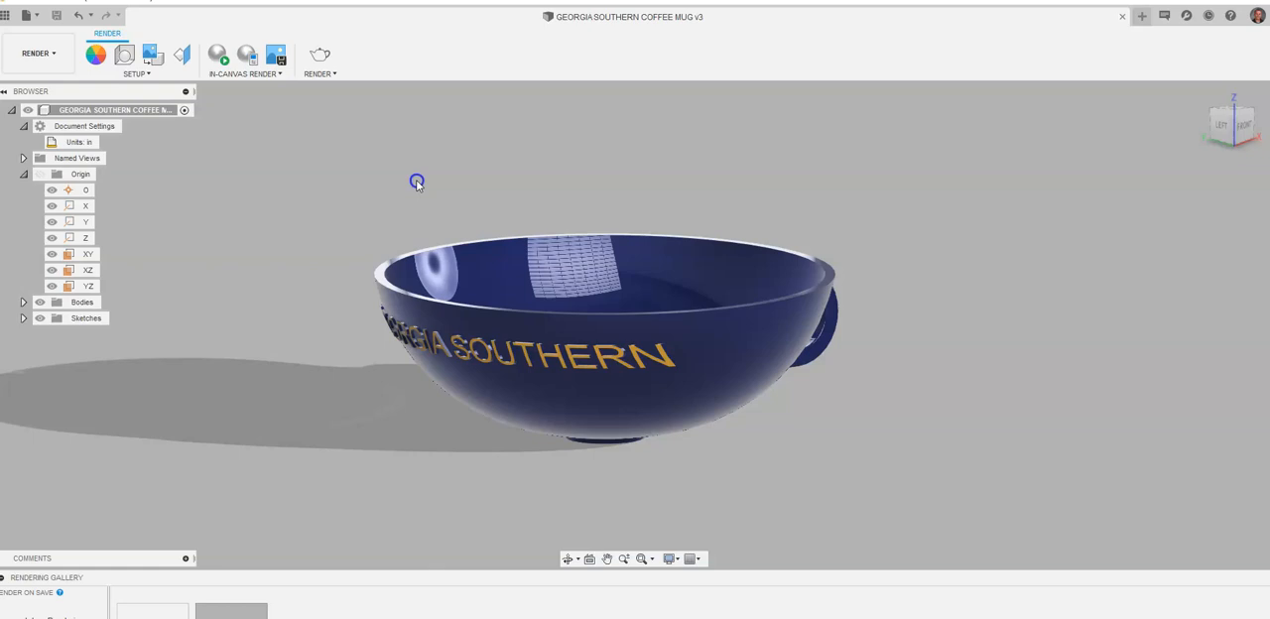
mouse_move(606, 183)
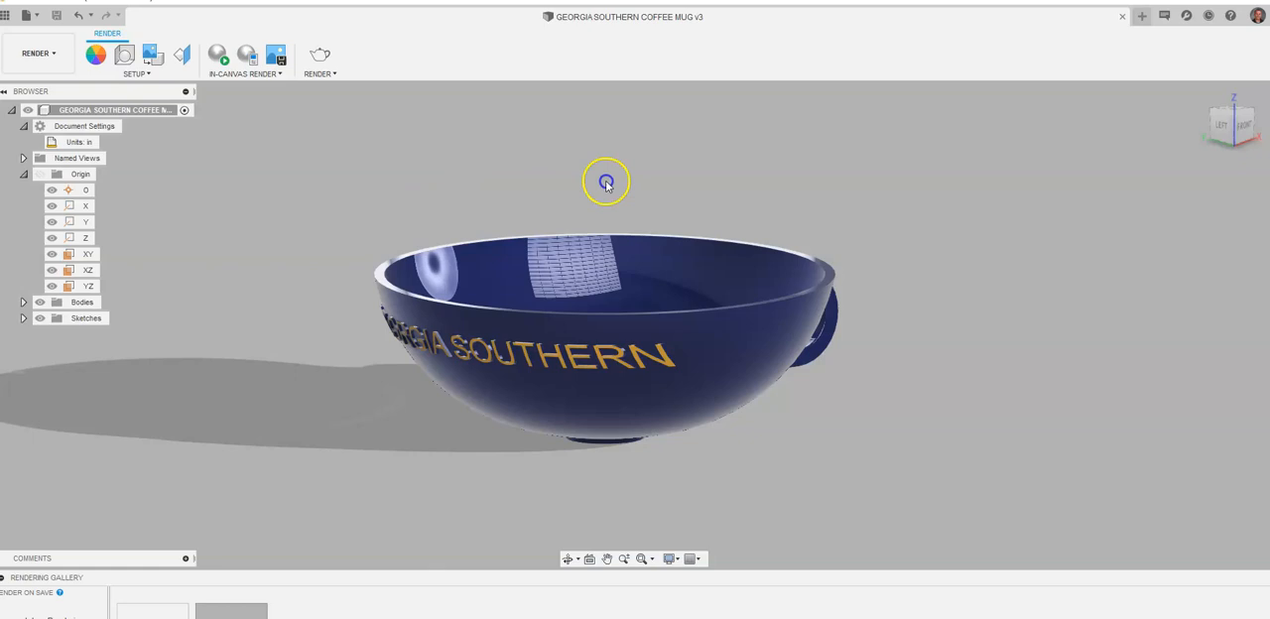
mouse_move(1181, 189)
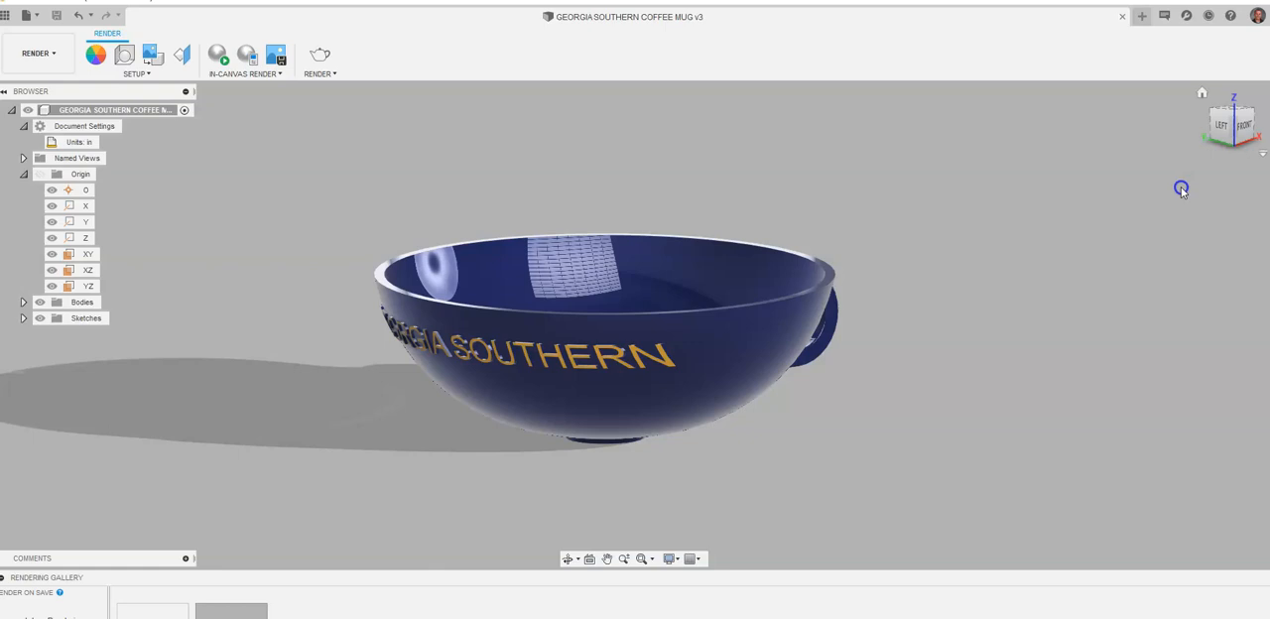